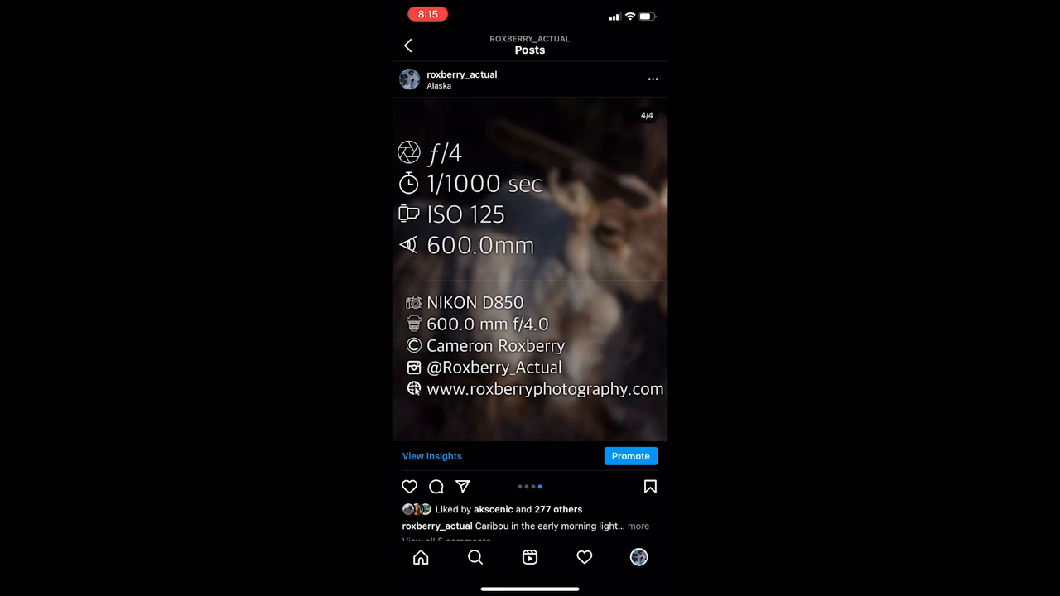
Scroll the profile feed past the caribou carousel to the Fairbanks aurora post
scroll("down", 3)
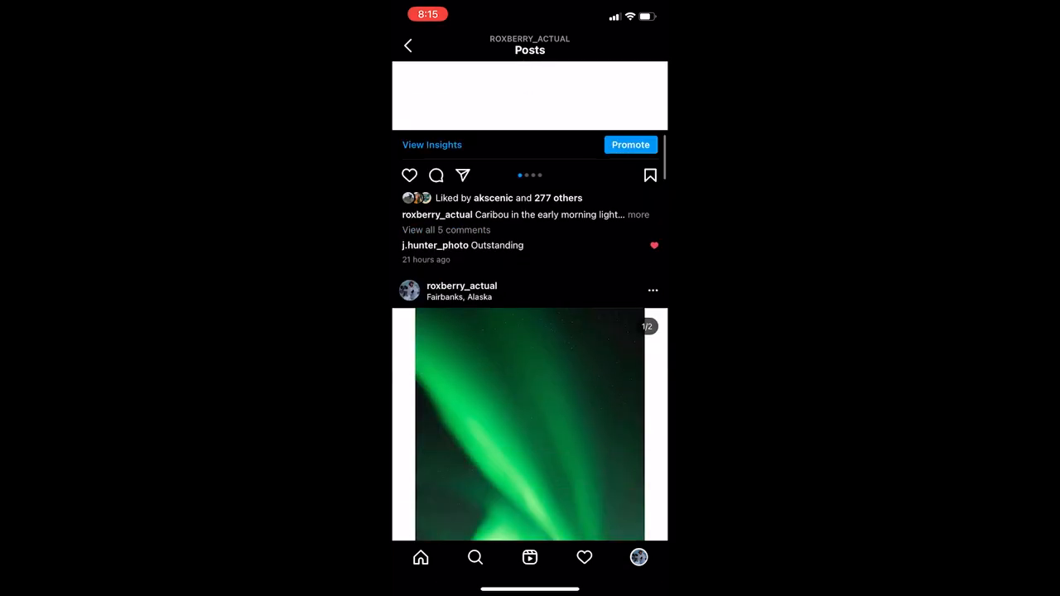
scroll("down", 3)
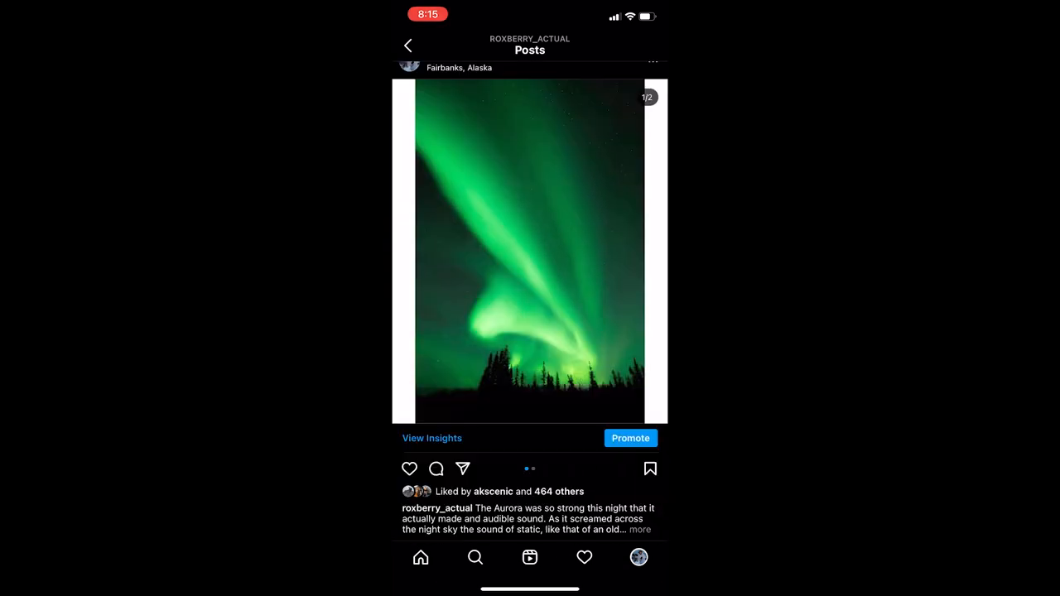
scroll("down", 3)
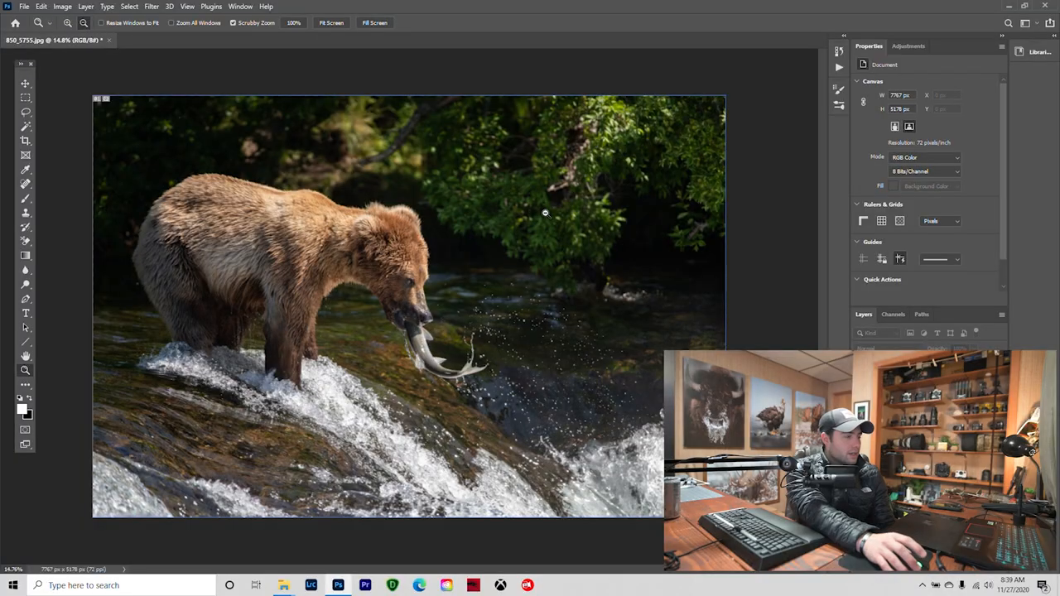
mouse_move(314, 272)
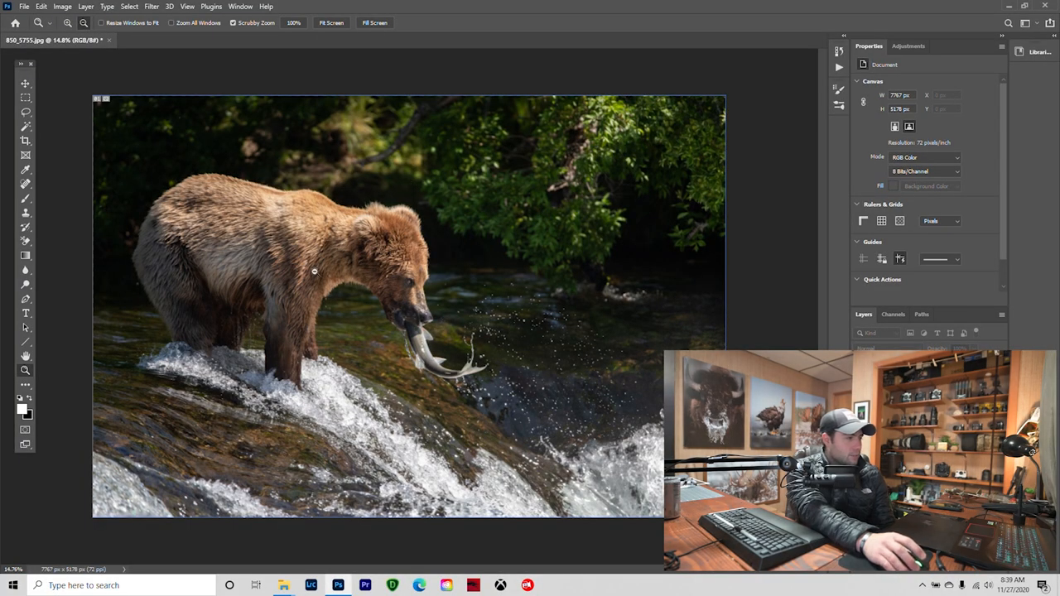
mouse_move(414, 239)
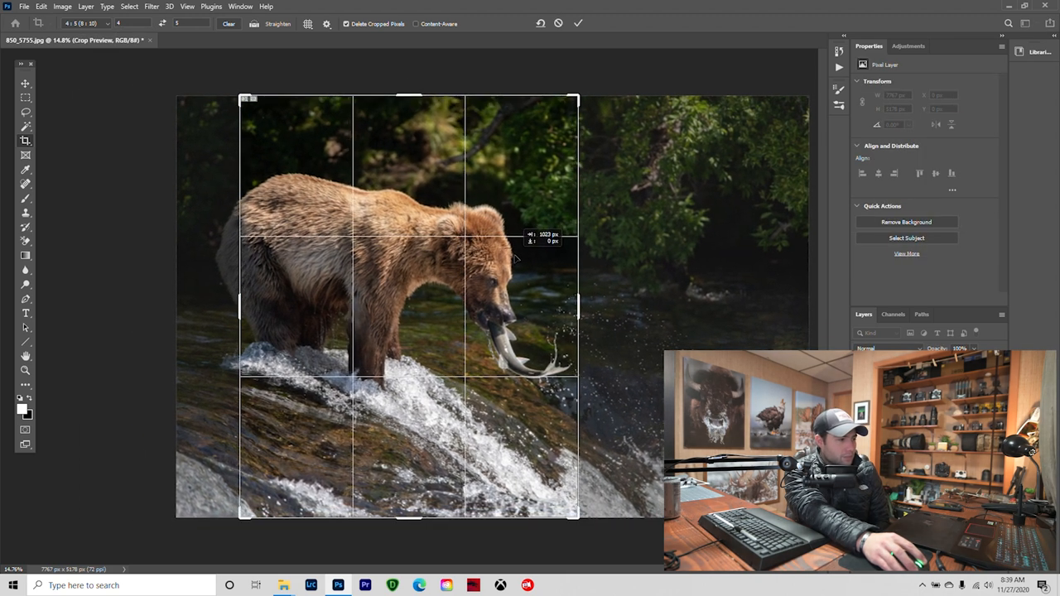
Drag the 8:5 crop frame to reposition the bear within the photo
left_click_drag(513, 256, 476, 253)
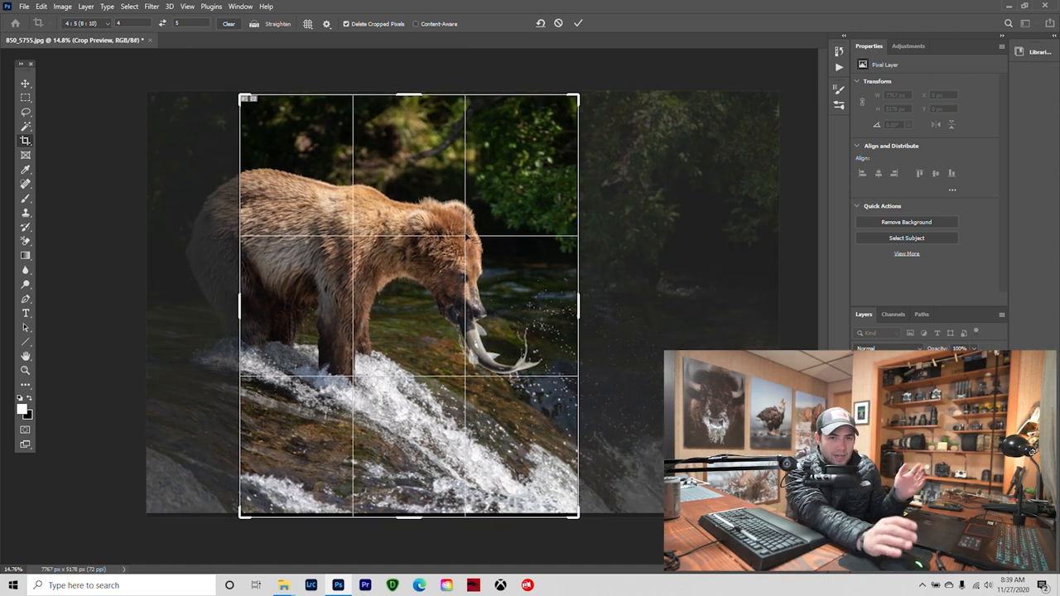
mouse_move(404, 122)
type("8")
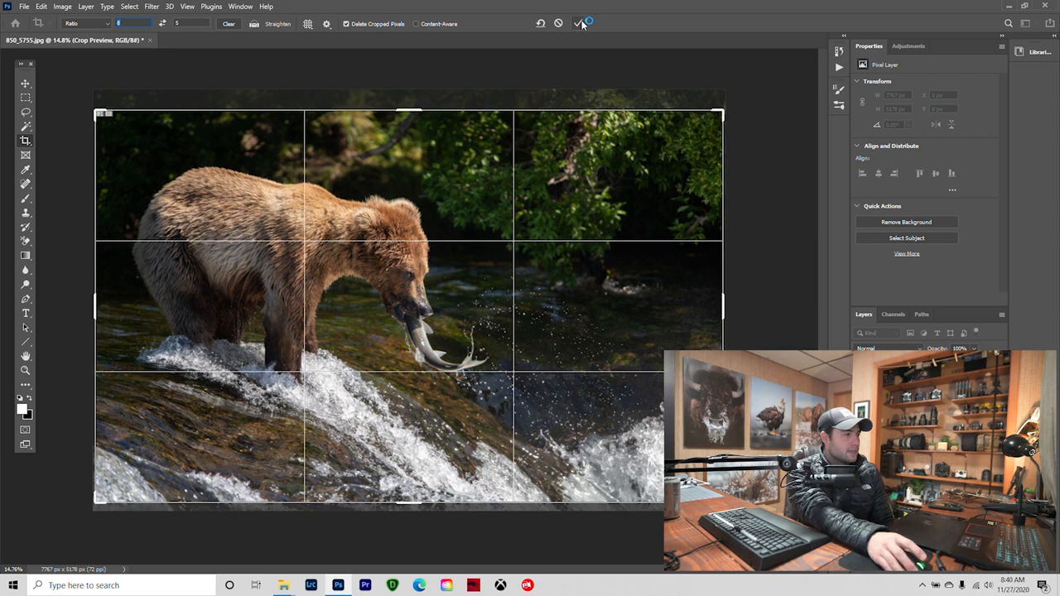
Commit the crop, making the bear photo 7699 by 4811 pixels
left_click(579, 24)
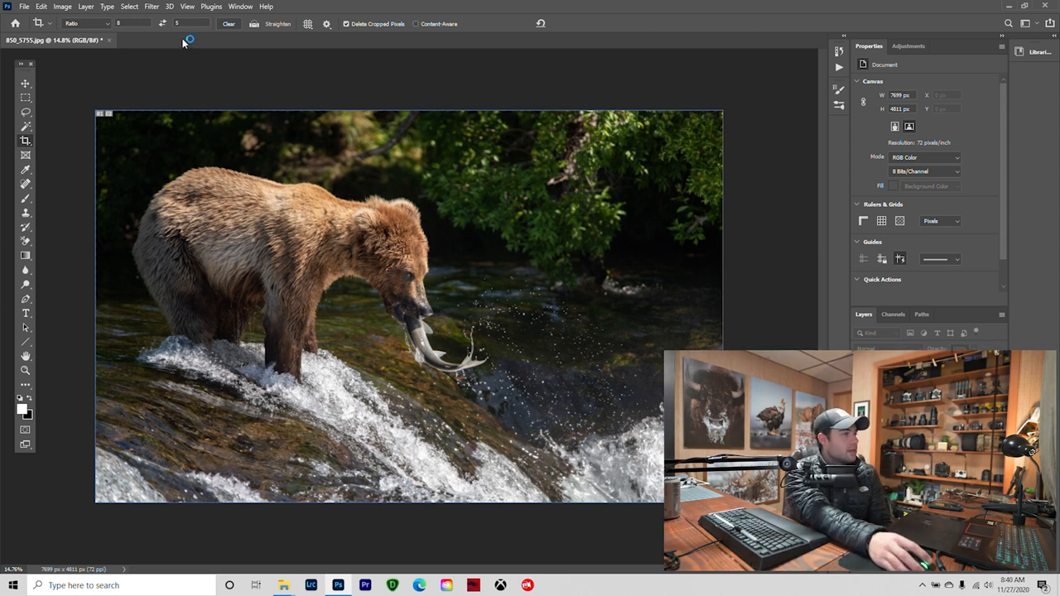
Add a New Guide Layout with 2 columns, placing a centre guide
left_click(187, 6)
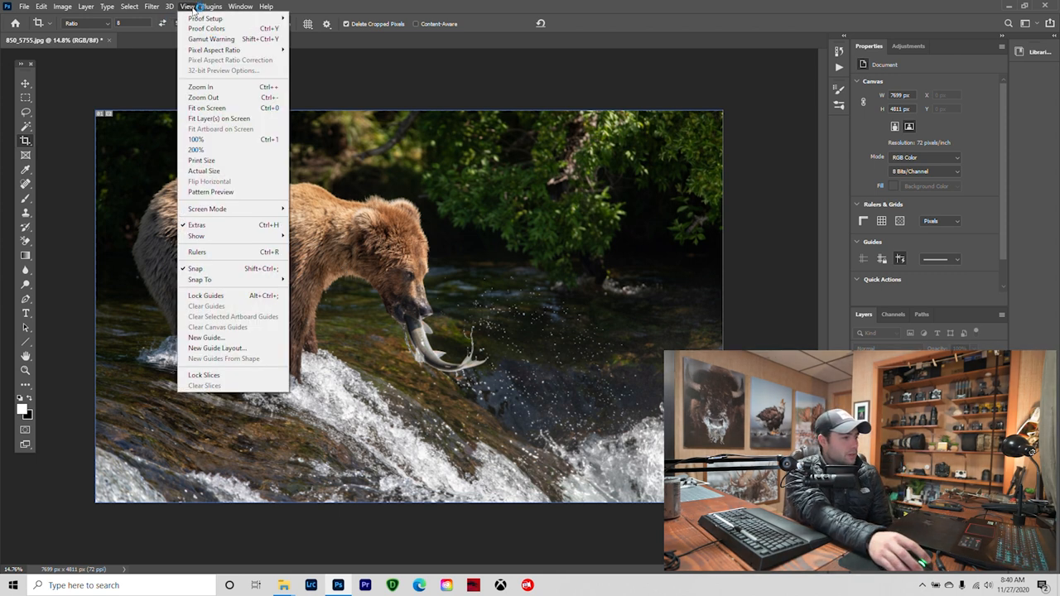
left_click(217, 348)
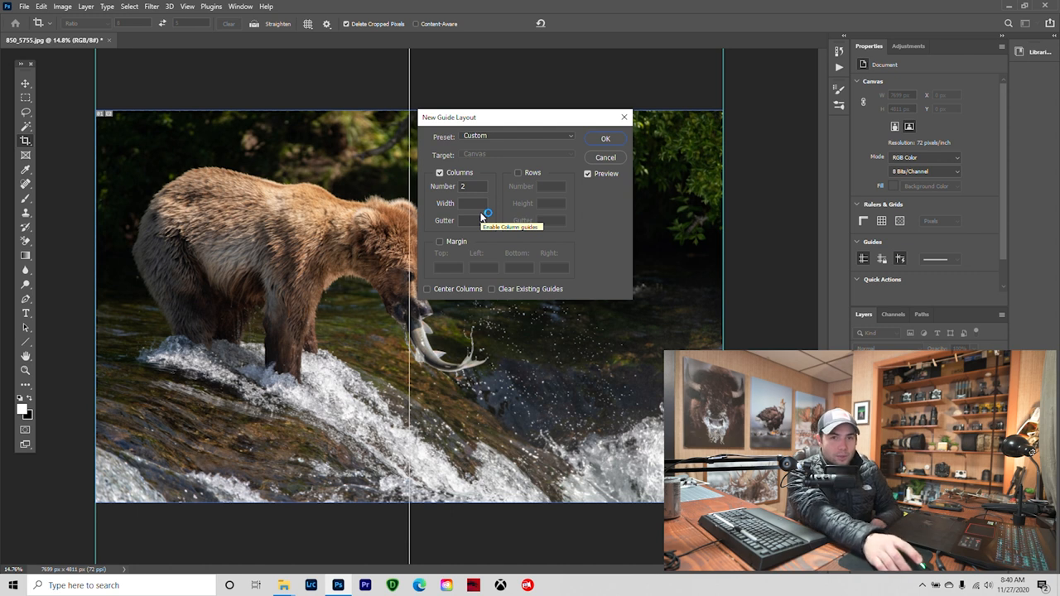
mouse_move(487, 215)
type("3")
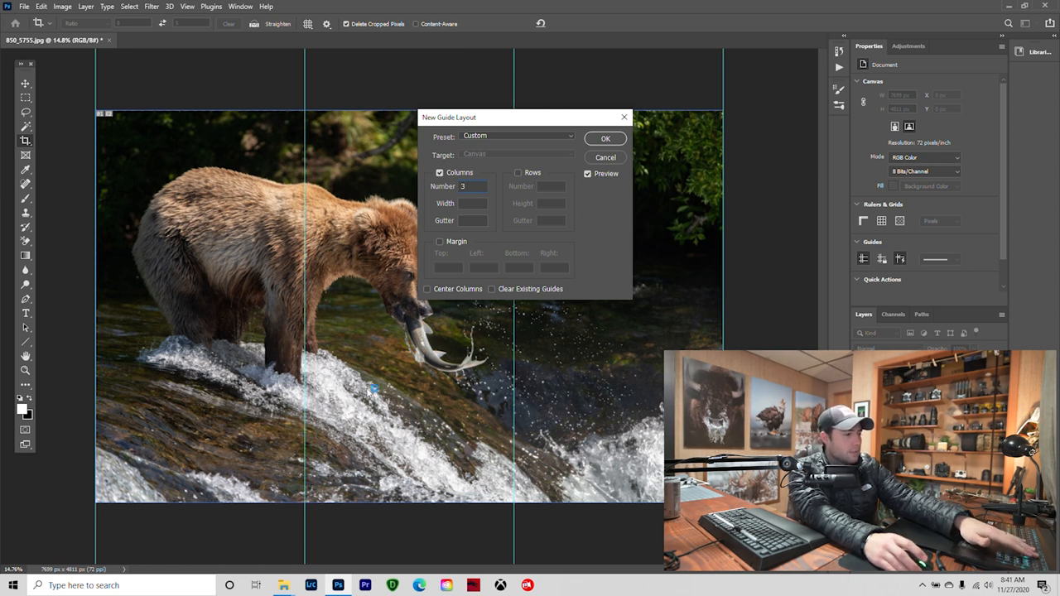
type("2")
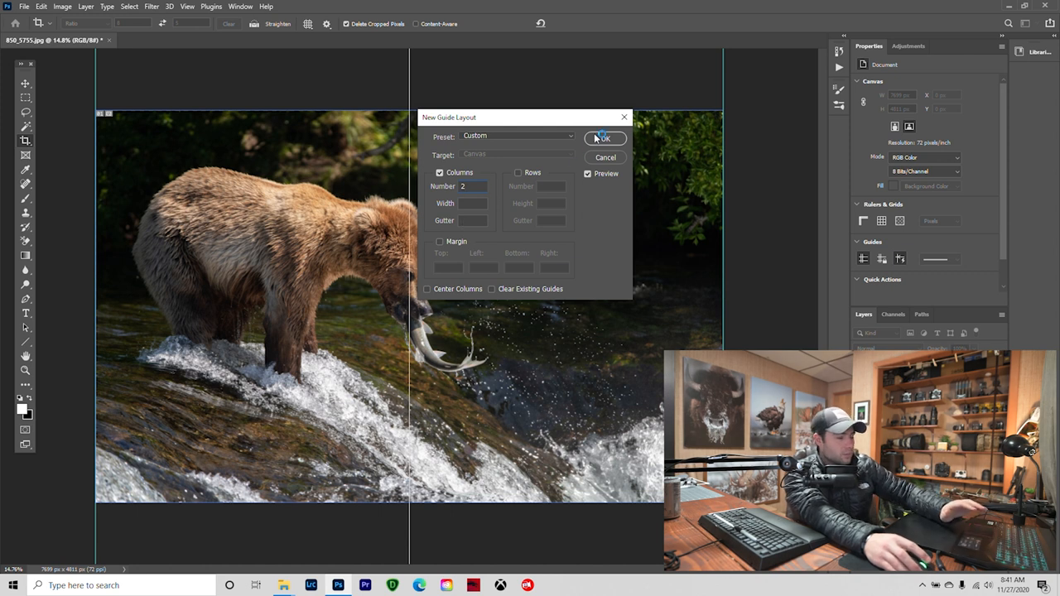
left_click(603, 138)
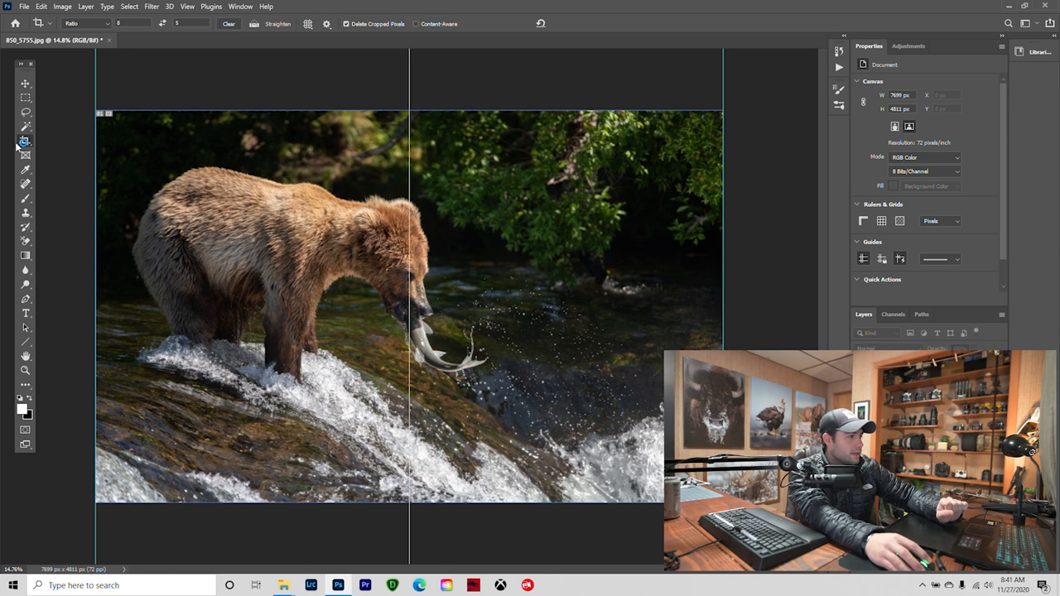
Switch from the Crop tool to the Slice Tool
left_click(25, 141)
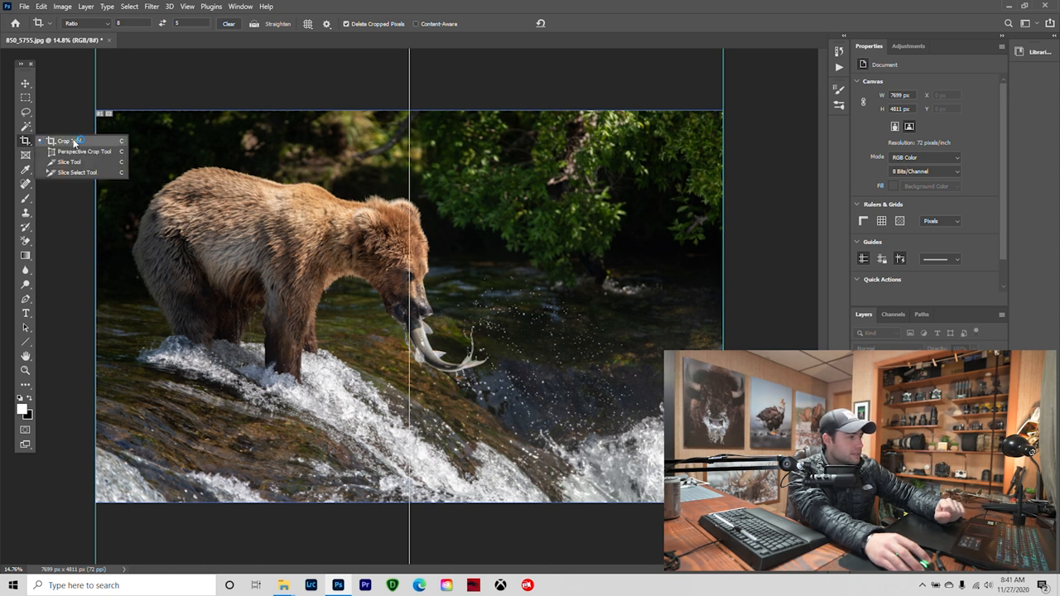
left_click(70, 162)
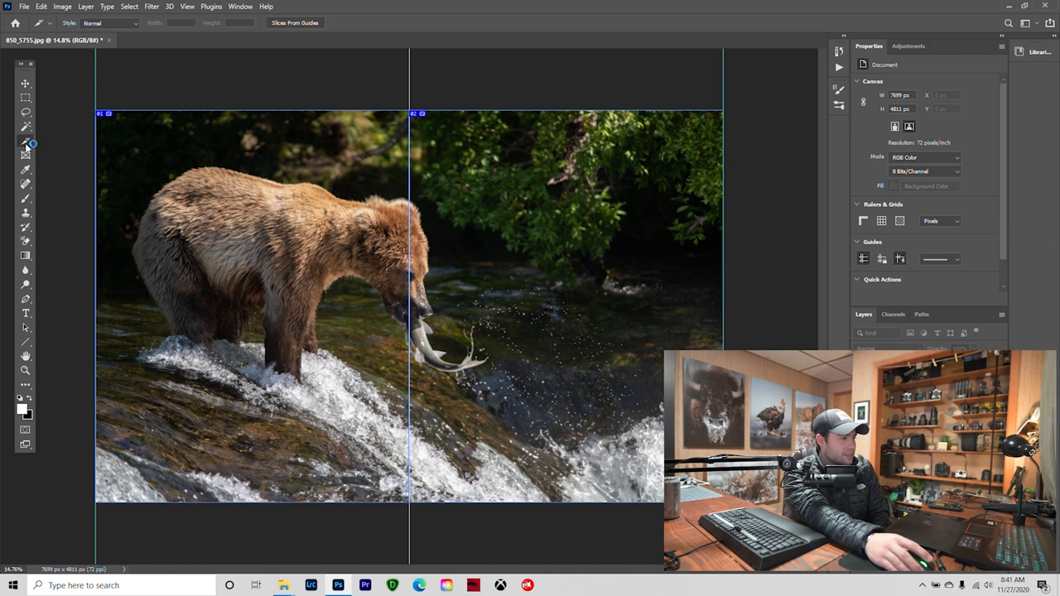
mouse_move(25, 141)
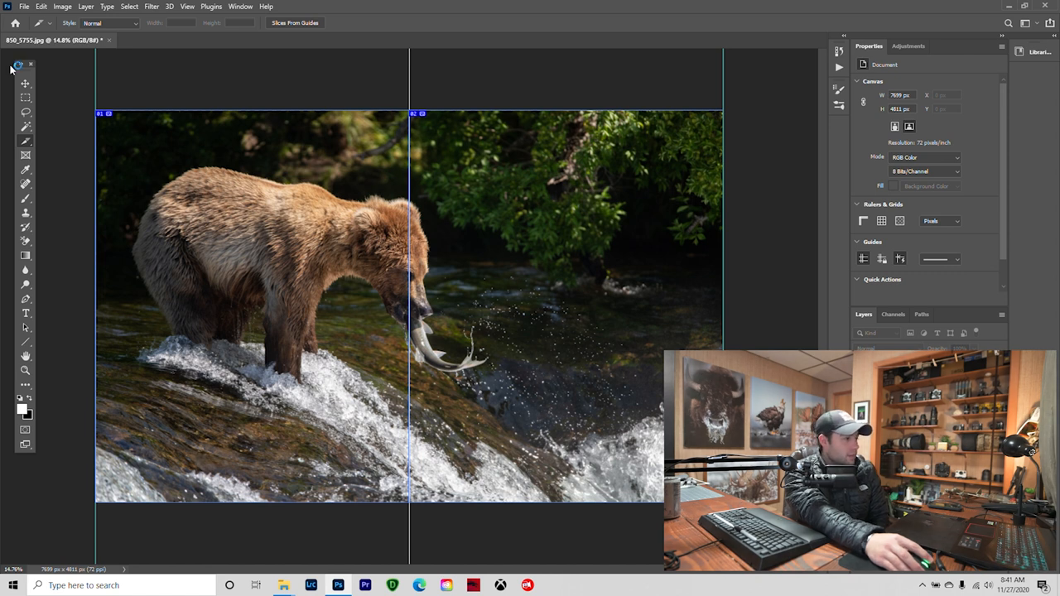
Save for Web the slices as JPEG into 'larger files', replacing existing copies
left_click(24, 6)
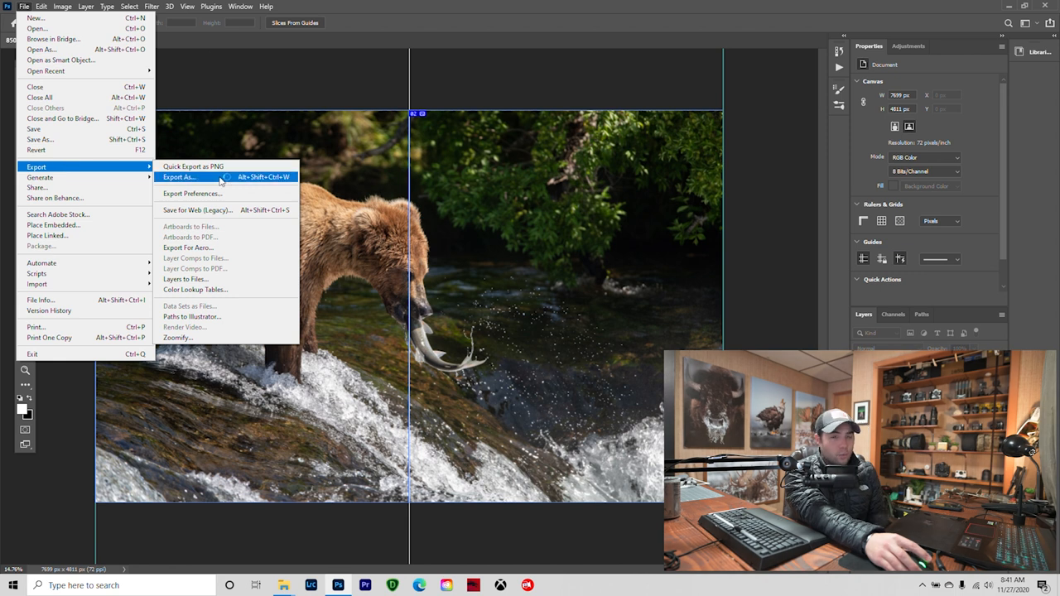
left_click(197, 210)
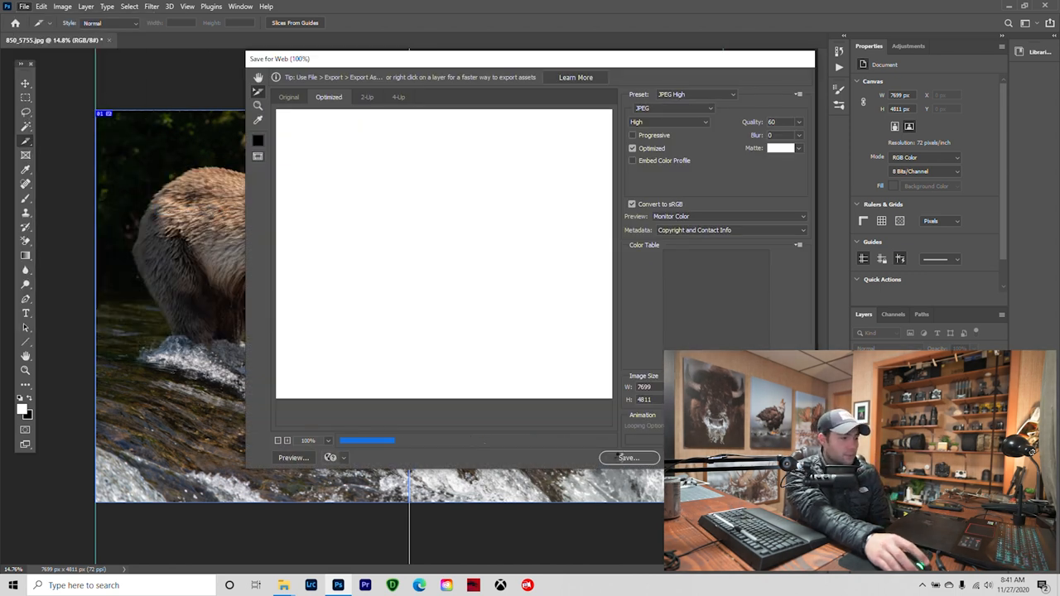
left_click(628, 458)
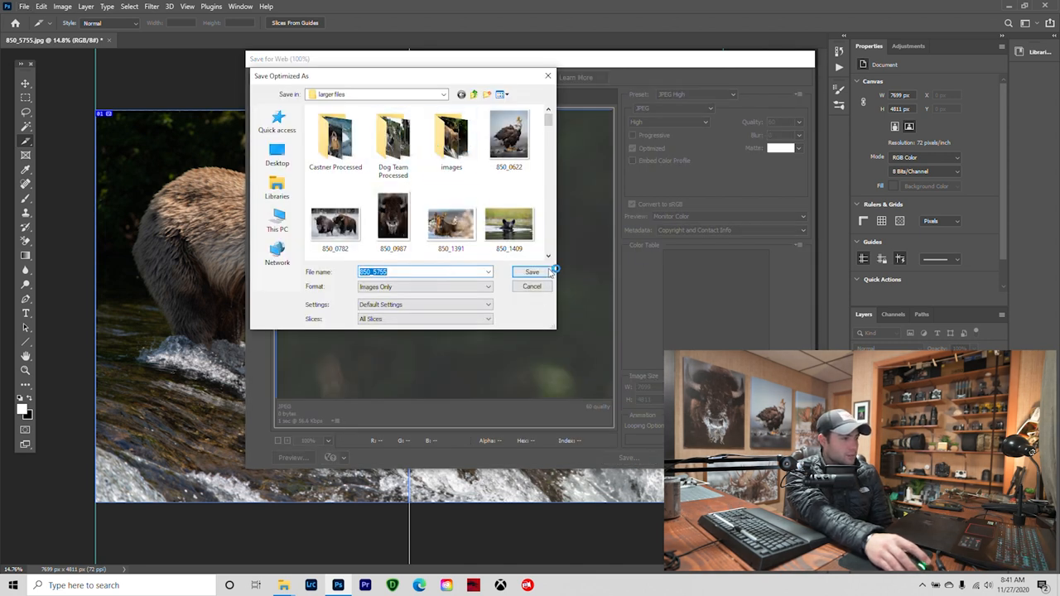
left_click(532, 272)
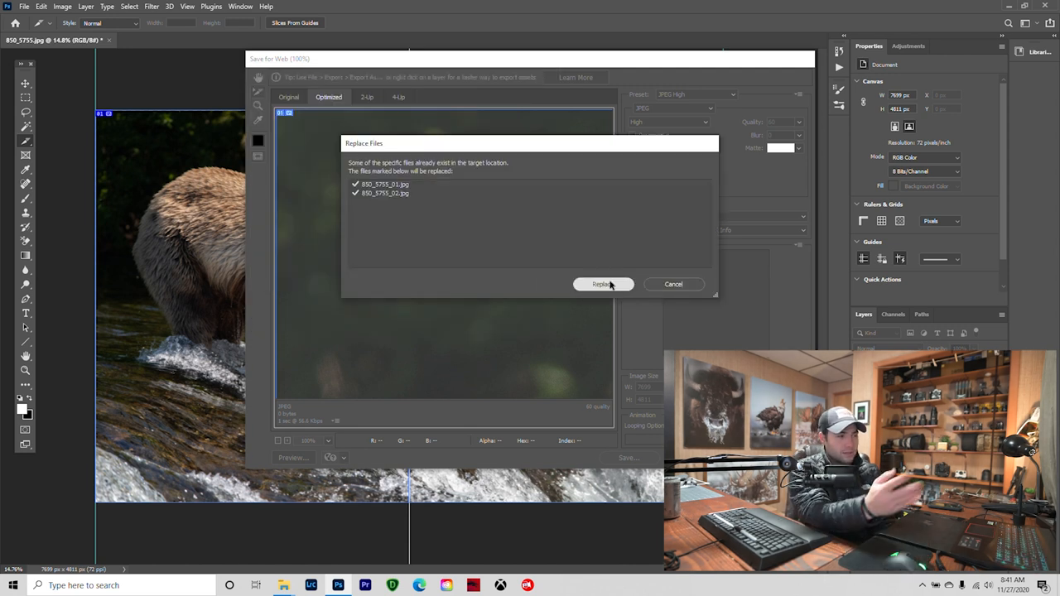
left_click(603, 284)
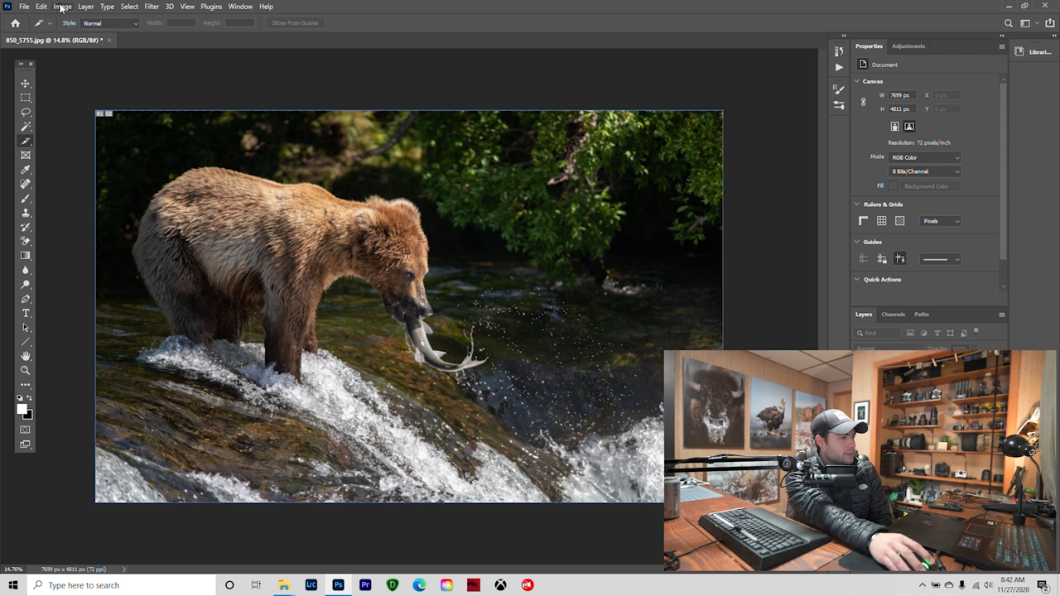
Set Canvas Size to 105% width and 330% height with white extension
left_click(62, 5)
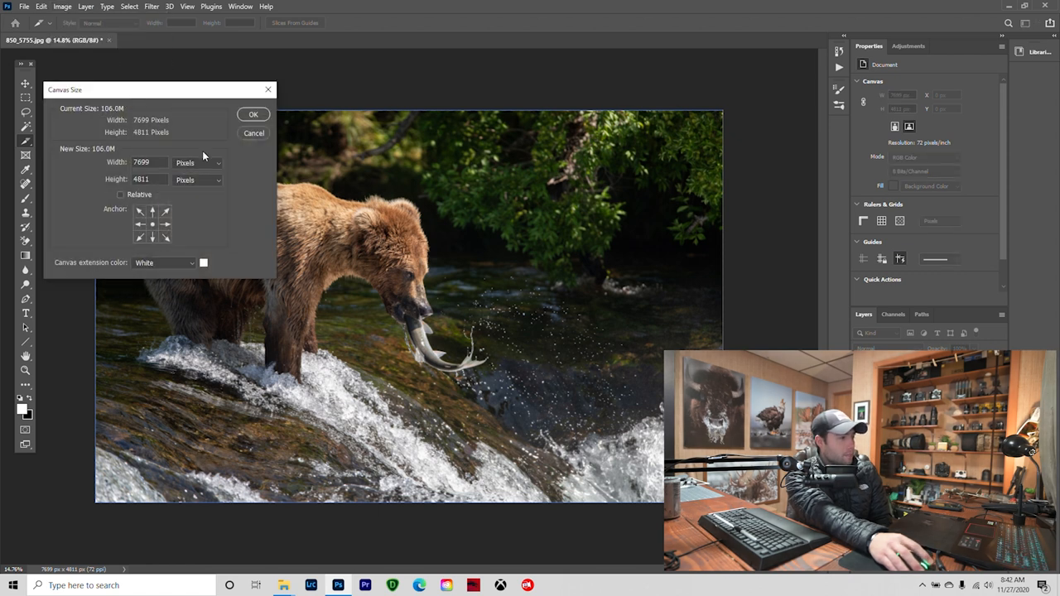
left_click(199, 163)
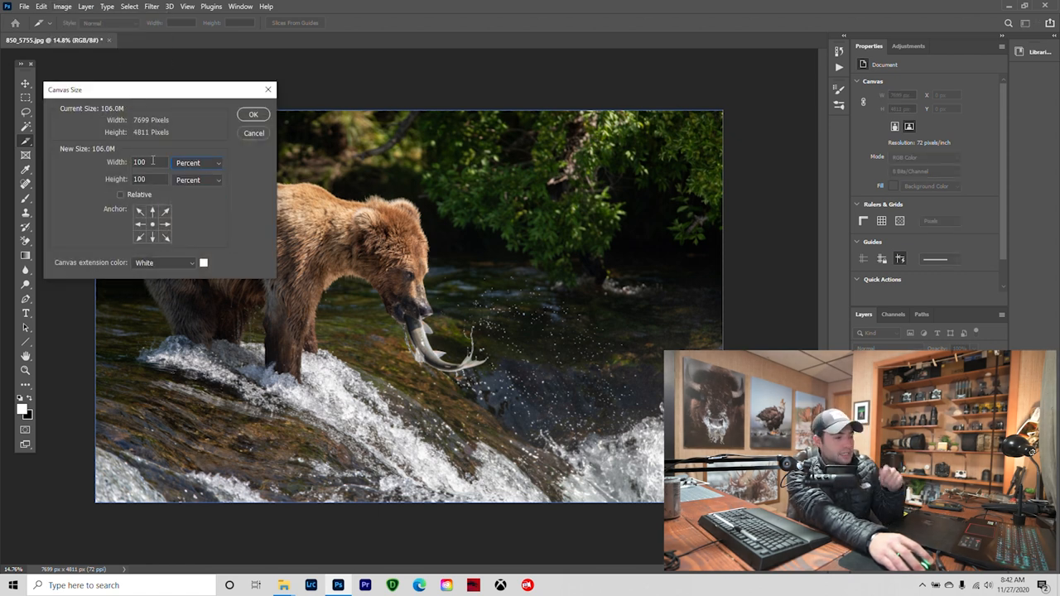
triple_click(139, 161)
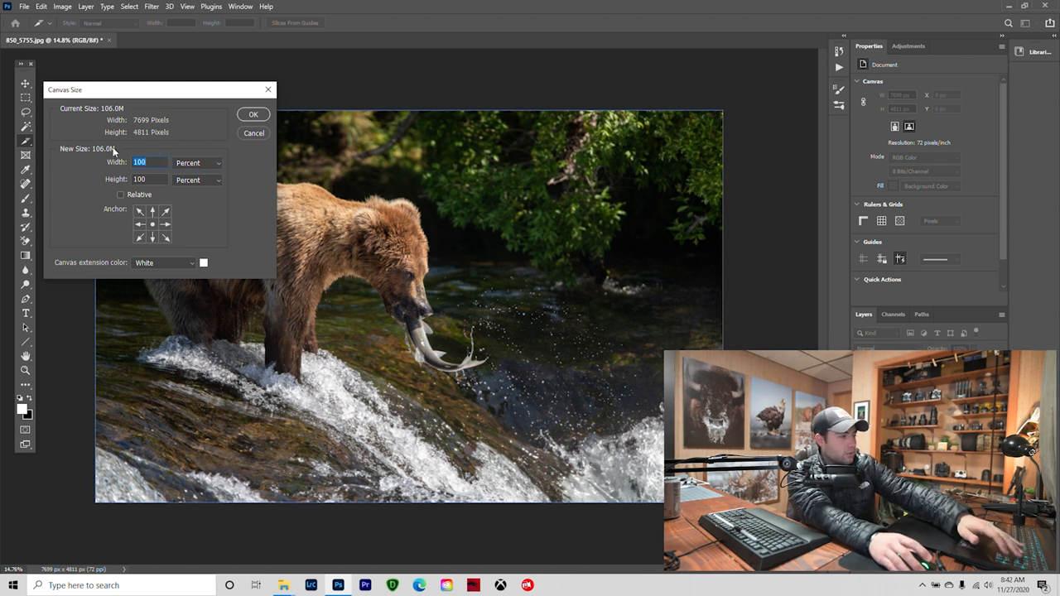
type("105")
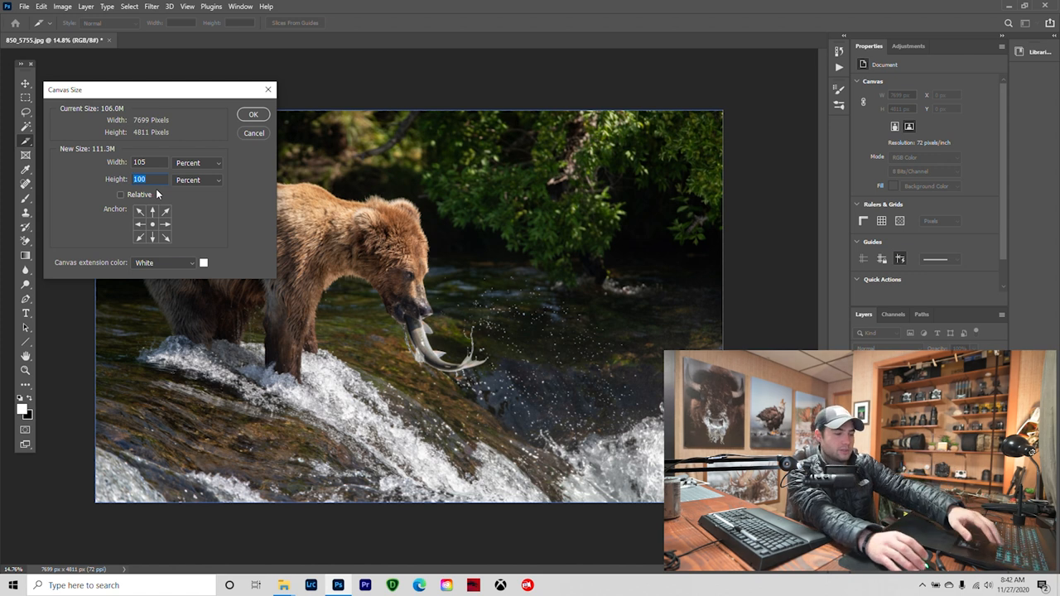
type("330")
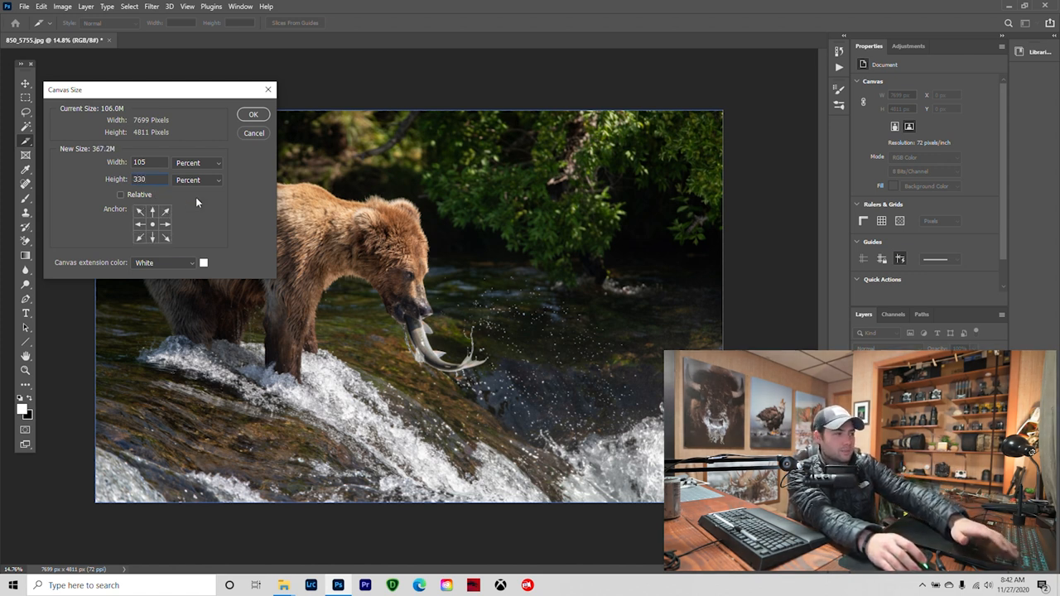
left_click(253, 115)
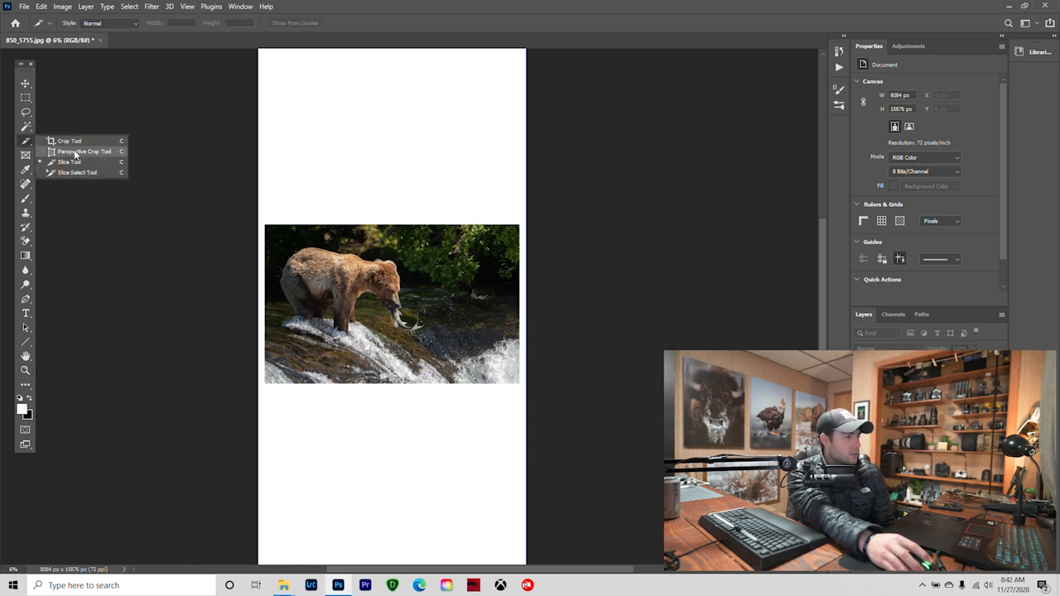
Select the Crop tool to trim the white canvas
left_click(69, 140)
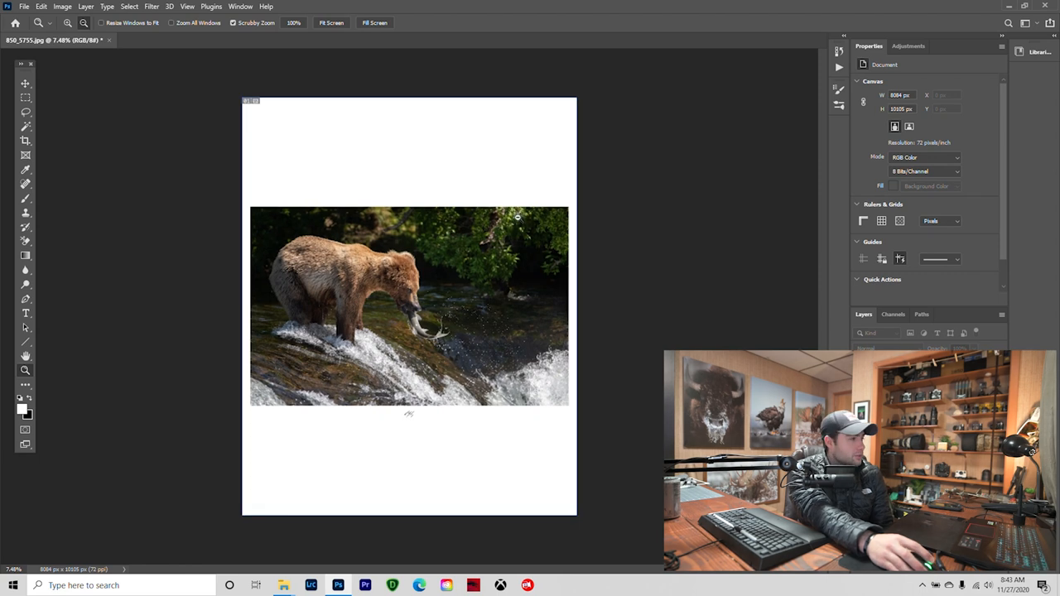
Save As the bordered bear image as a JPEG
left_click(24, 6)
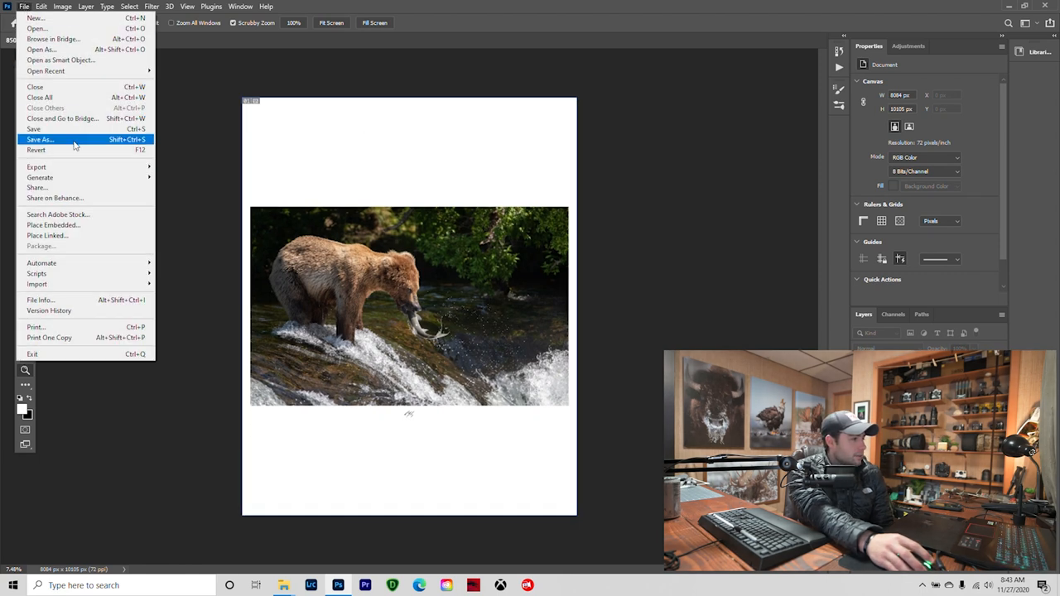
left_click(40, 139)
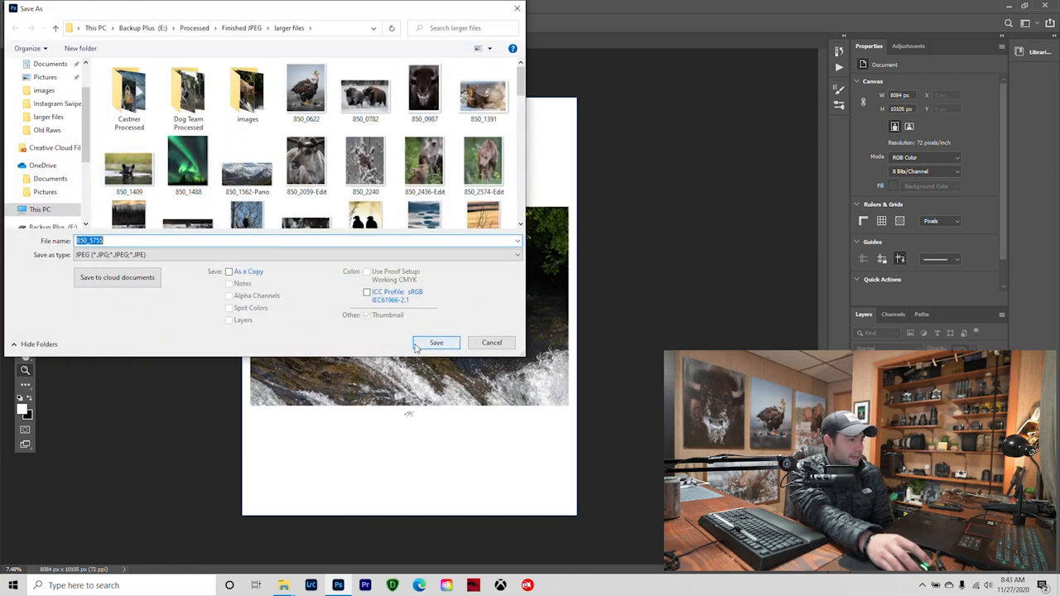
left_click(436, 342)
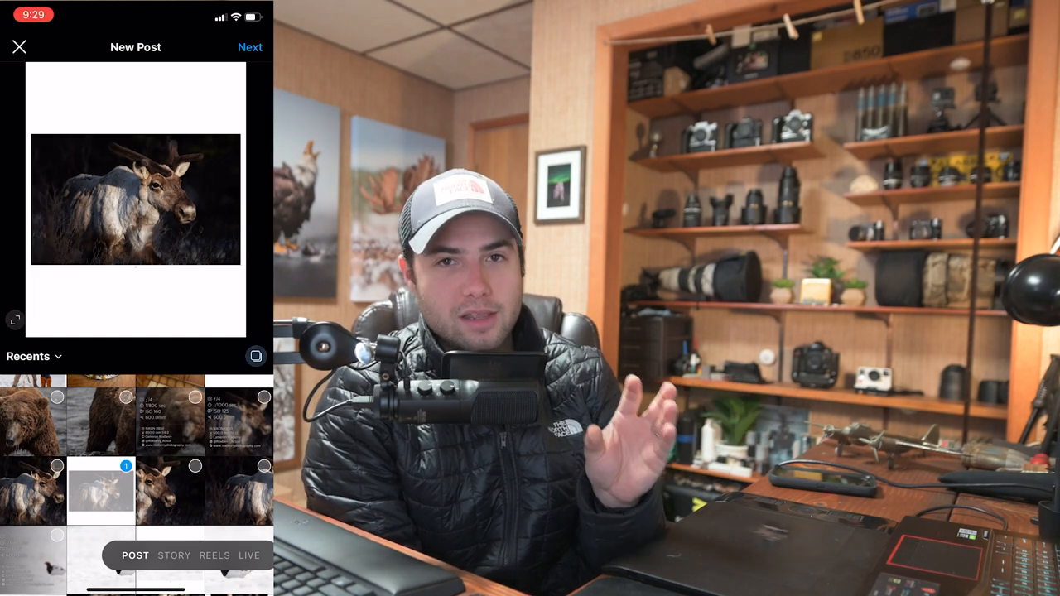
Advance the caribou post through the filter step to the caption screen
left_click(238, 493)
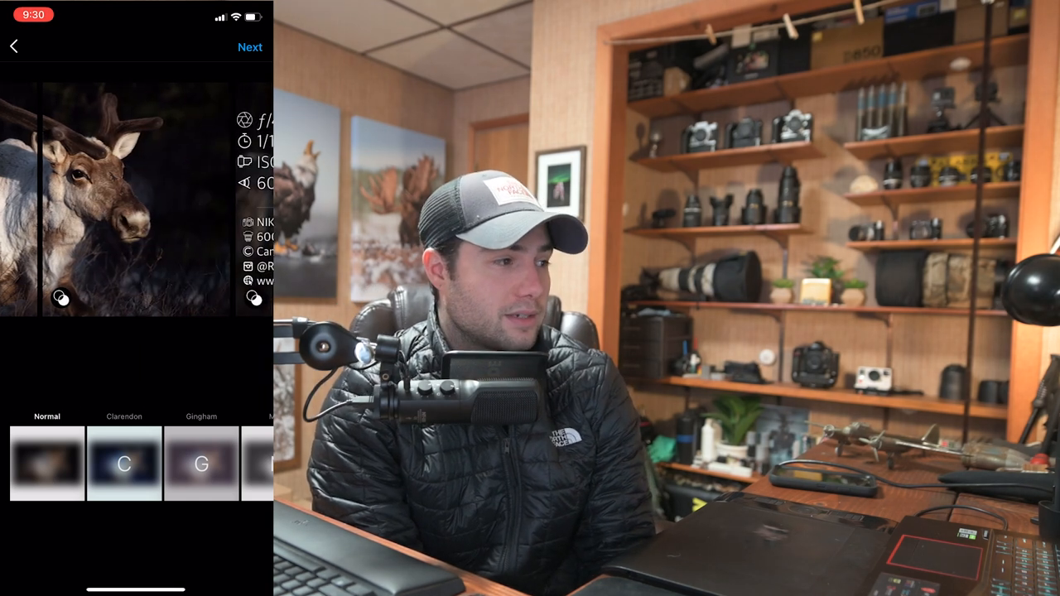
left_click(249, 46)
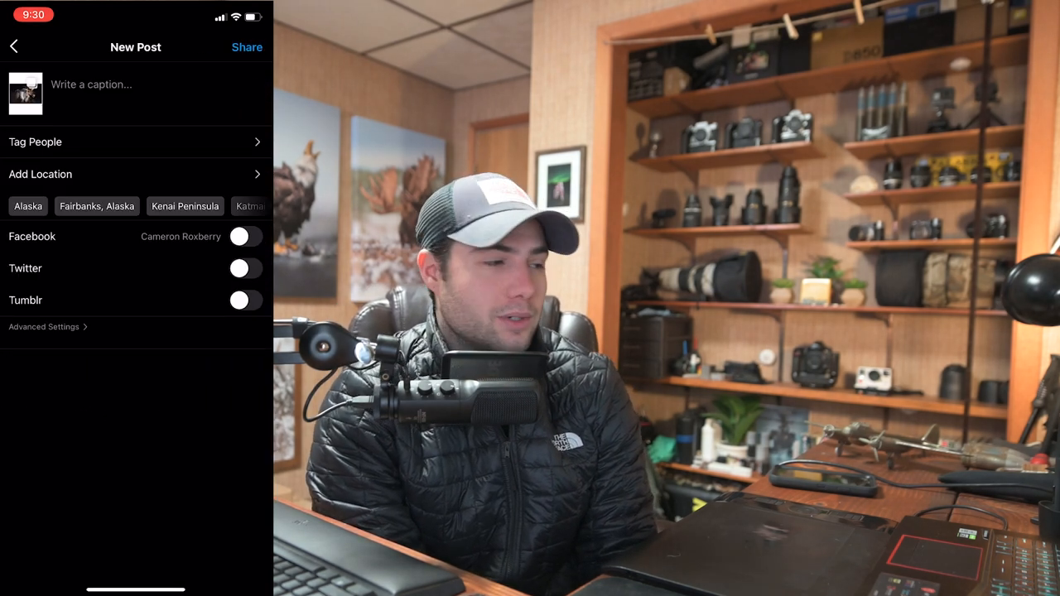